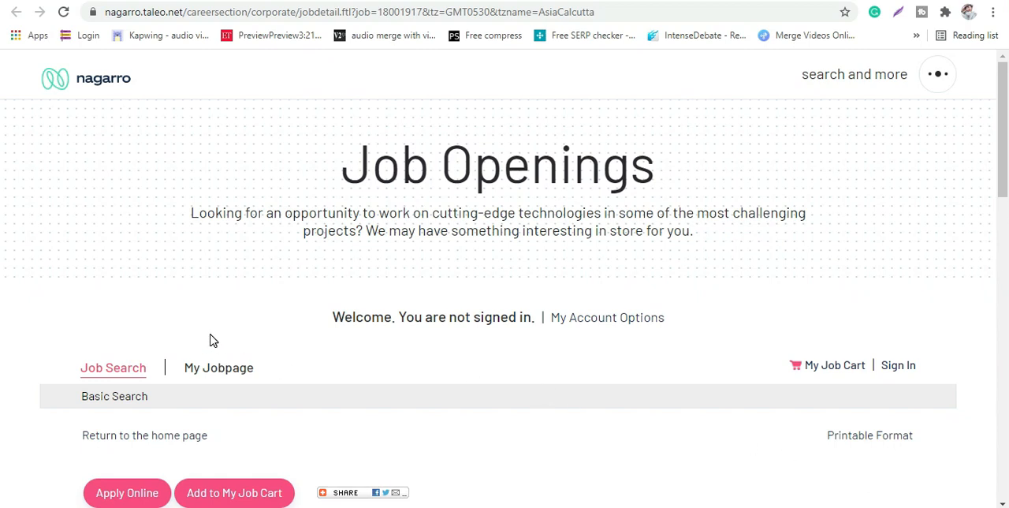
Step: Scroll through the Trainee posting to Qualifications, Primary Location, Job Type Standard and Employee Status Regular
click(821, 11)
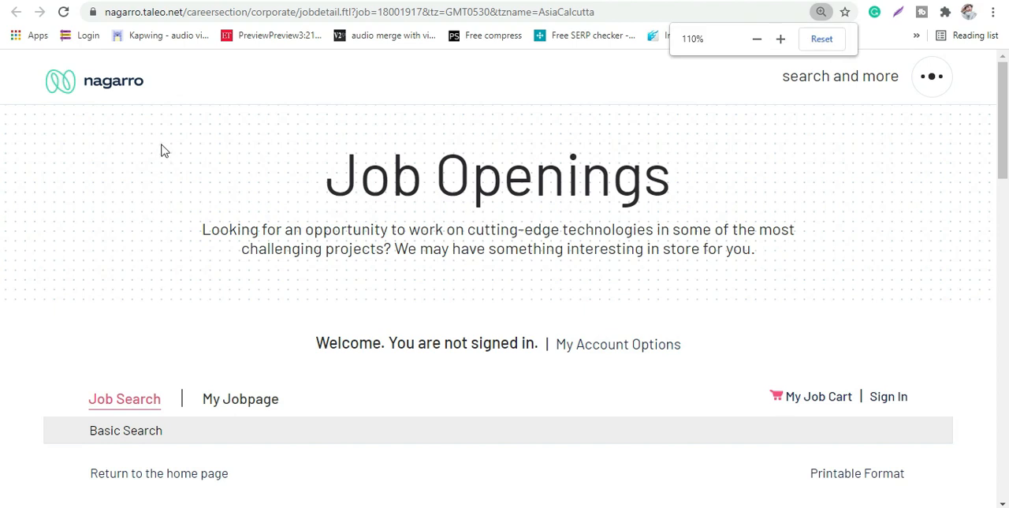
scroll(down, 3)
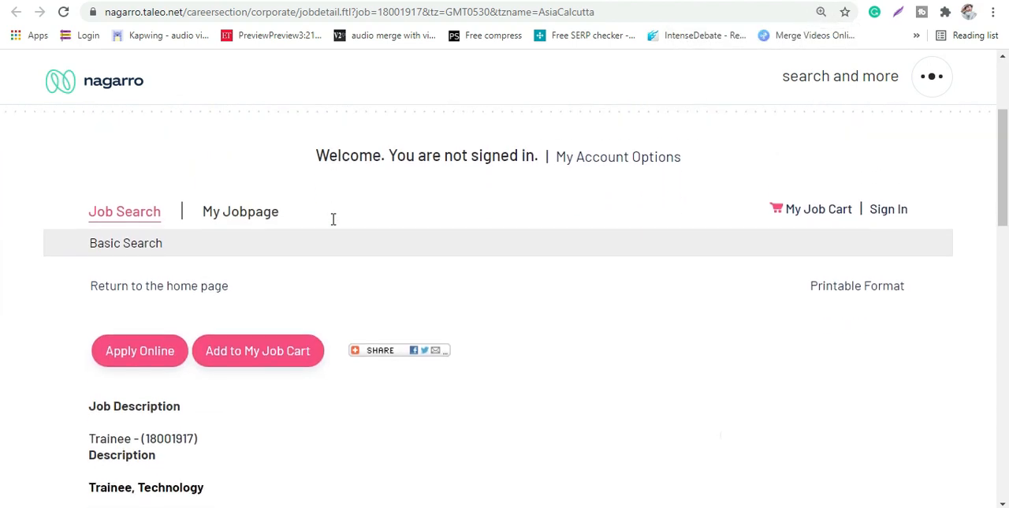
scroll(down, 3)
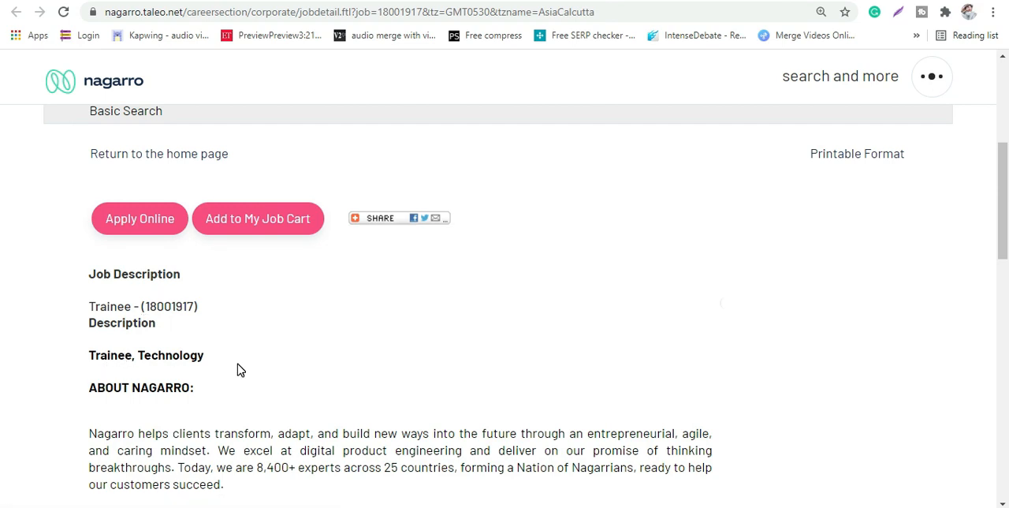
scroll(down, 3)
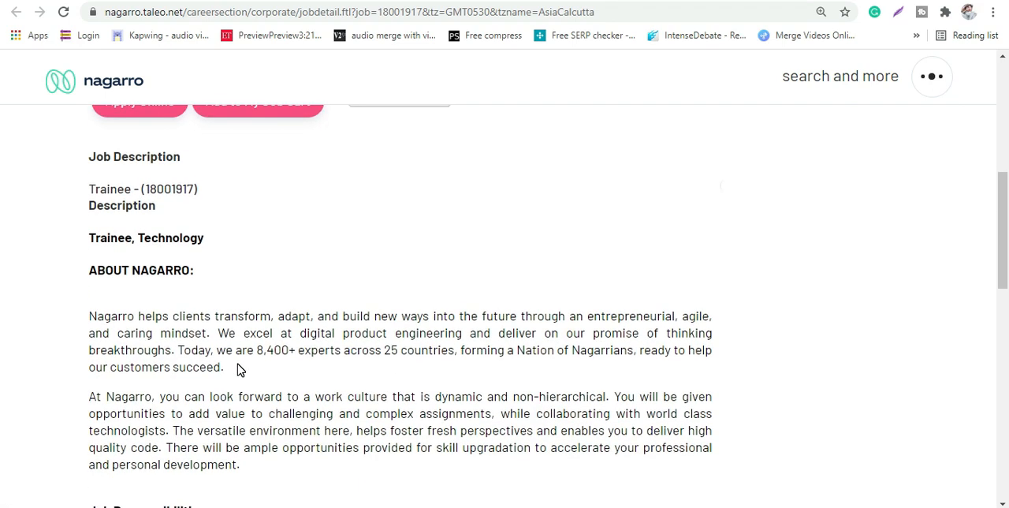
scroll(down, 3)
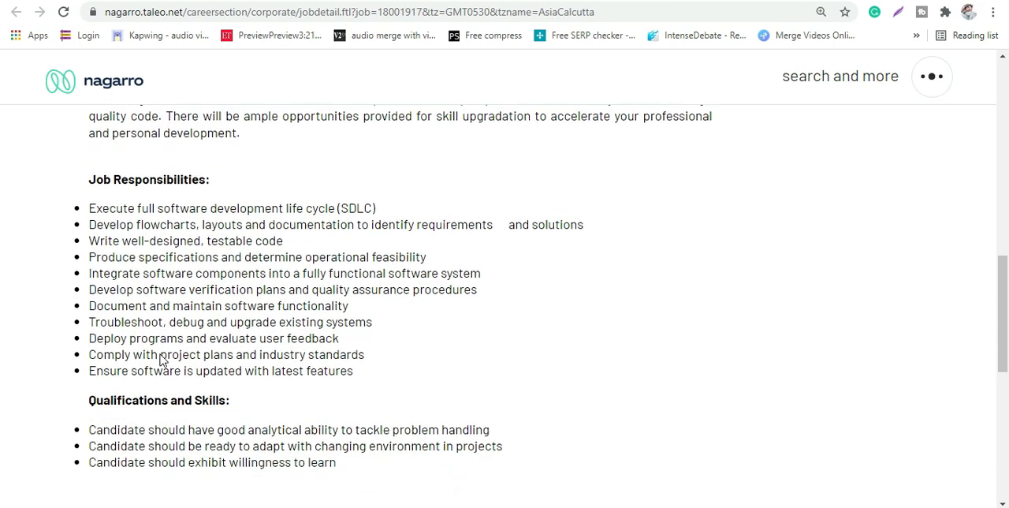
scroll(down, 3)
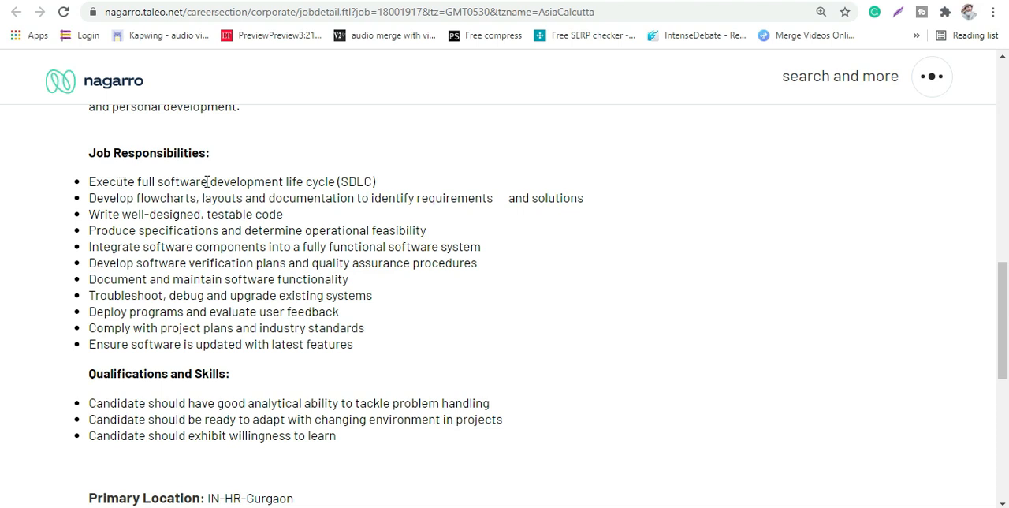
mouse_move(378, 194)
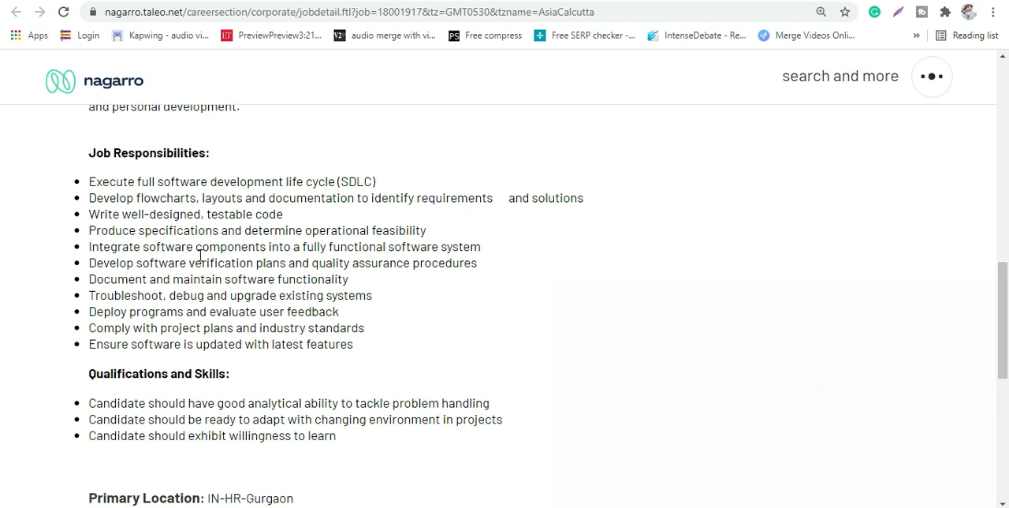
mouse_move(250, 304)
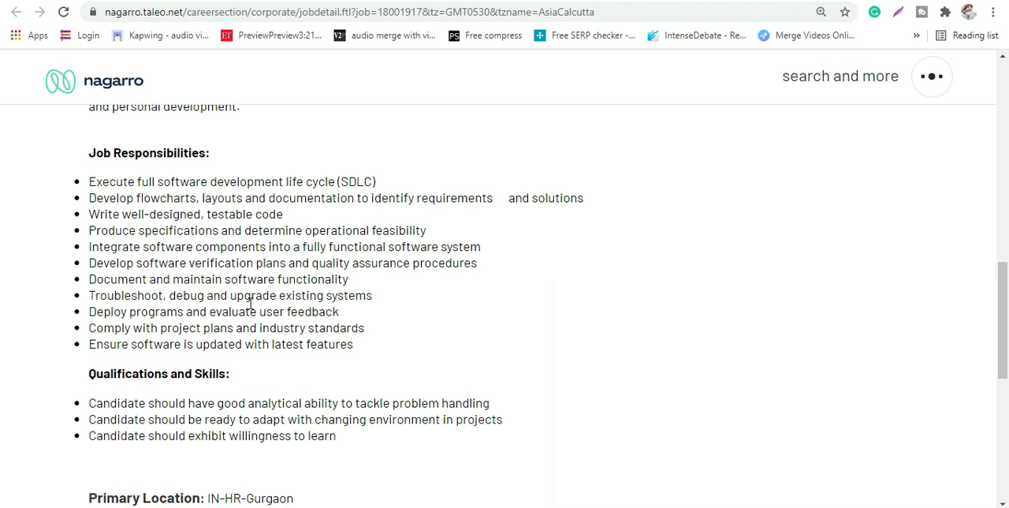
mouse_move(267, 306)
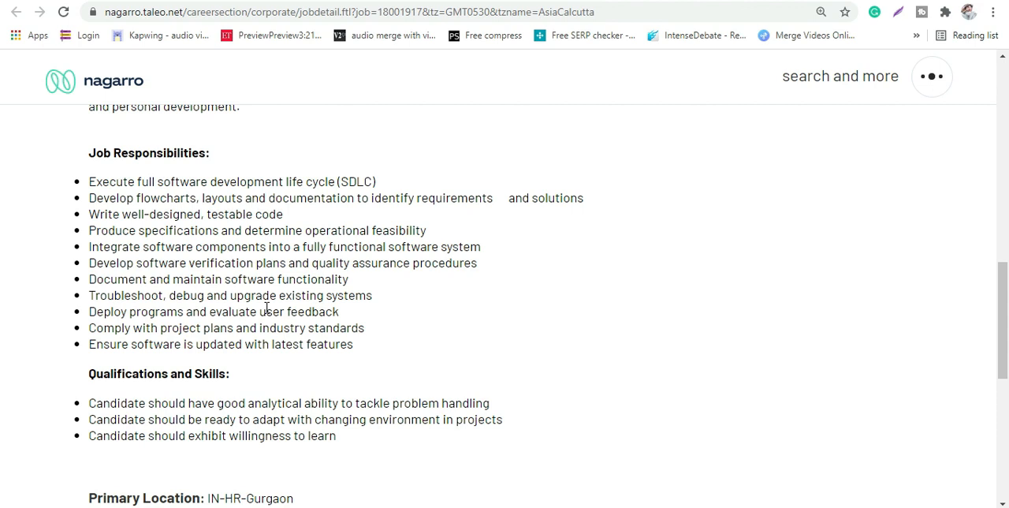
mouse_move(222, 275)
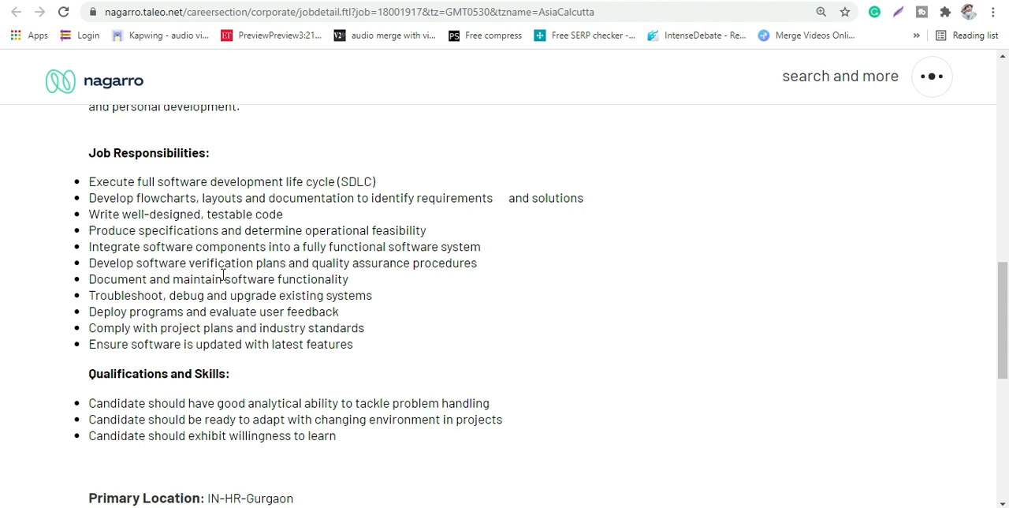
mouse_move(260, 359)
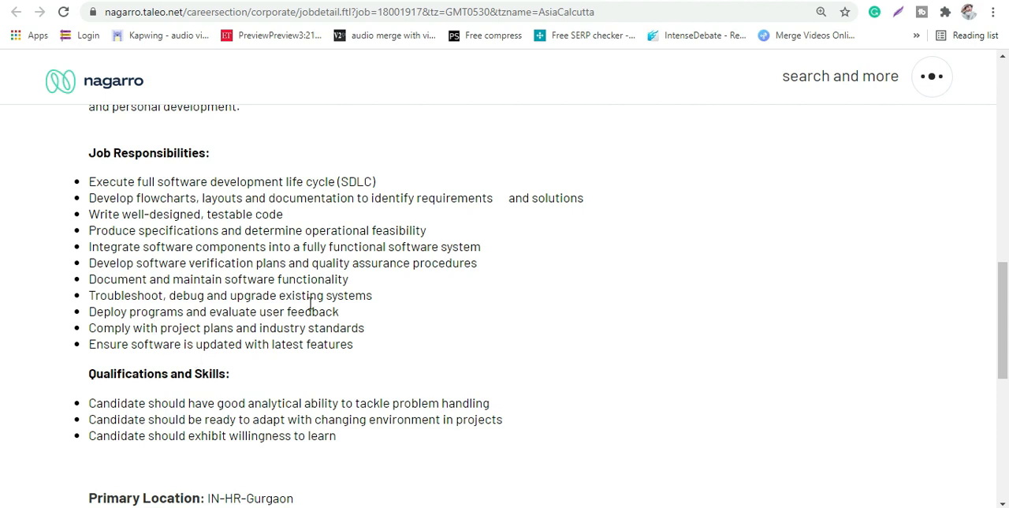
mouse_move(267, 179)
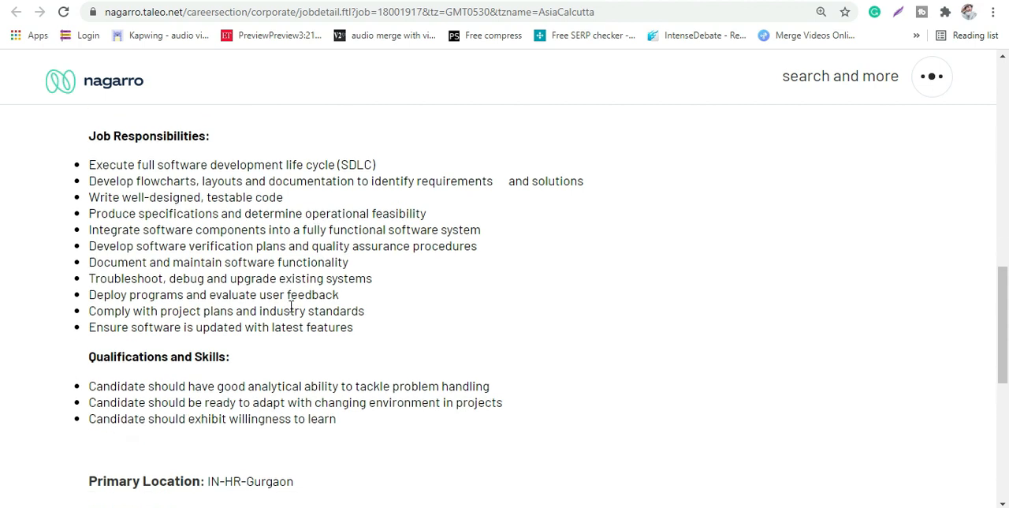
scroll(down, 3)
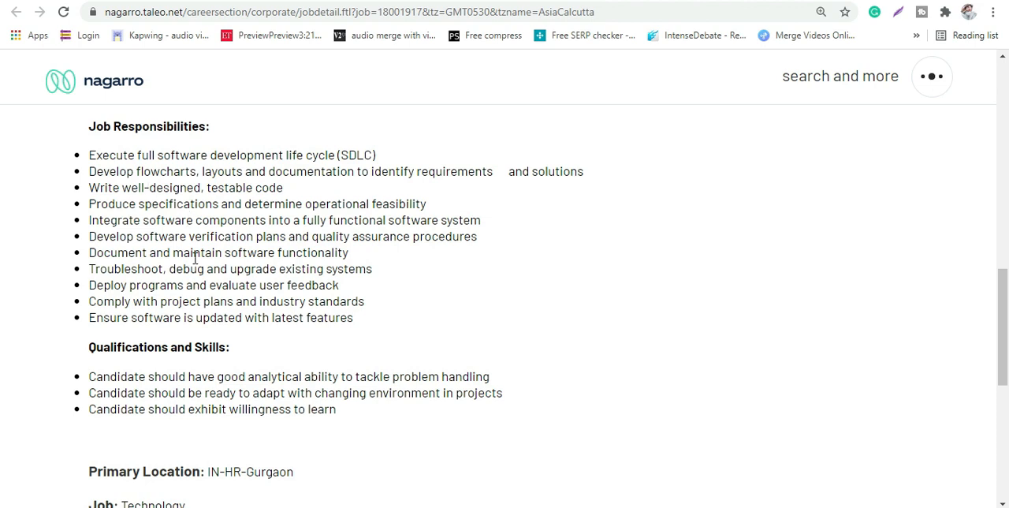
mouse_move(162, 361)
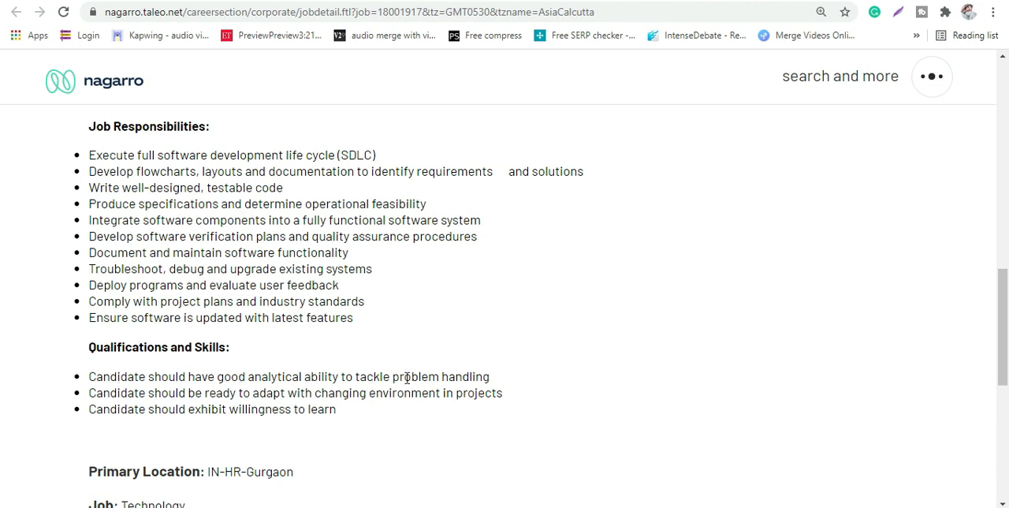
mouse_move(280, 389)
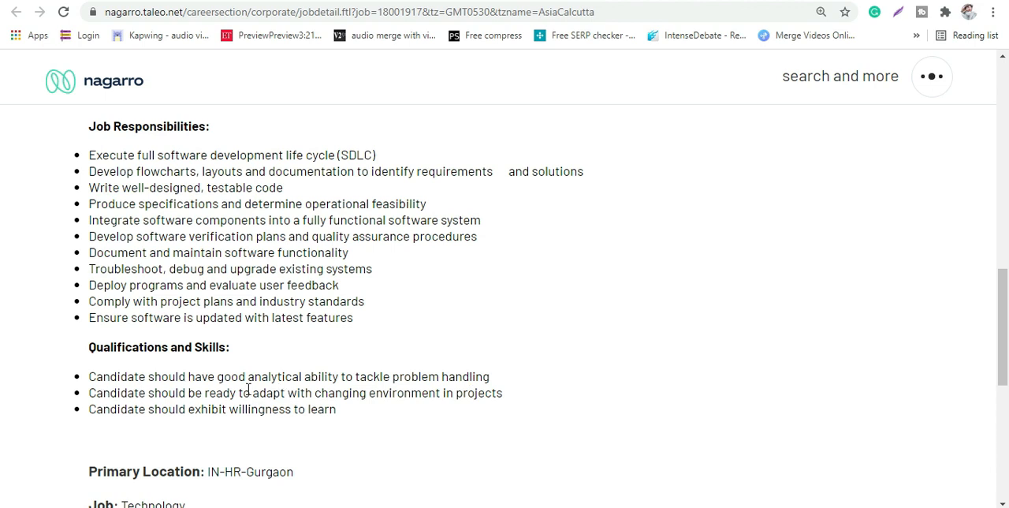
mouse_move(409, 424)
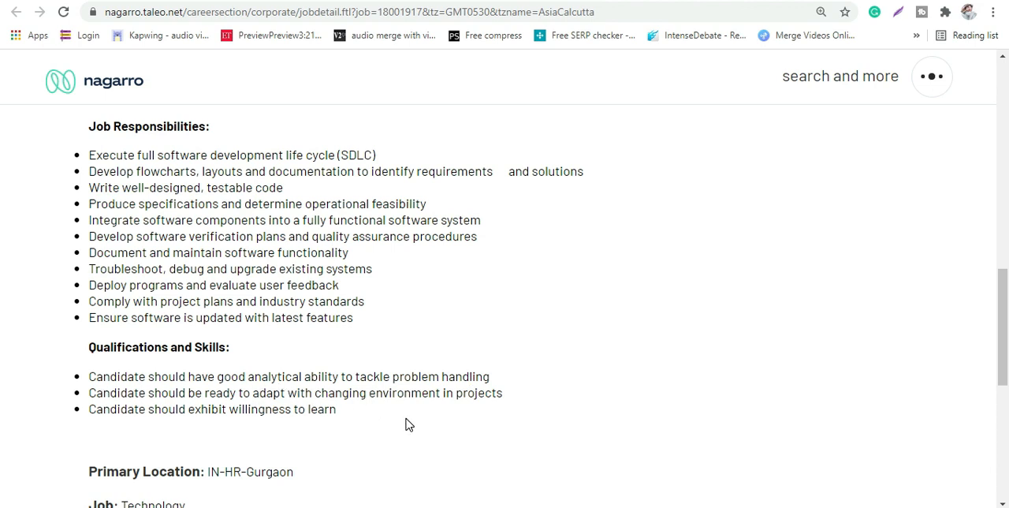
scroll(down, 3)
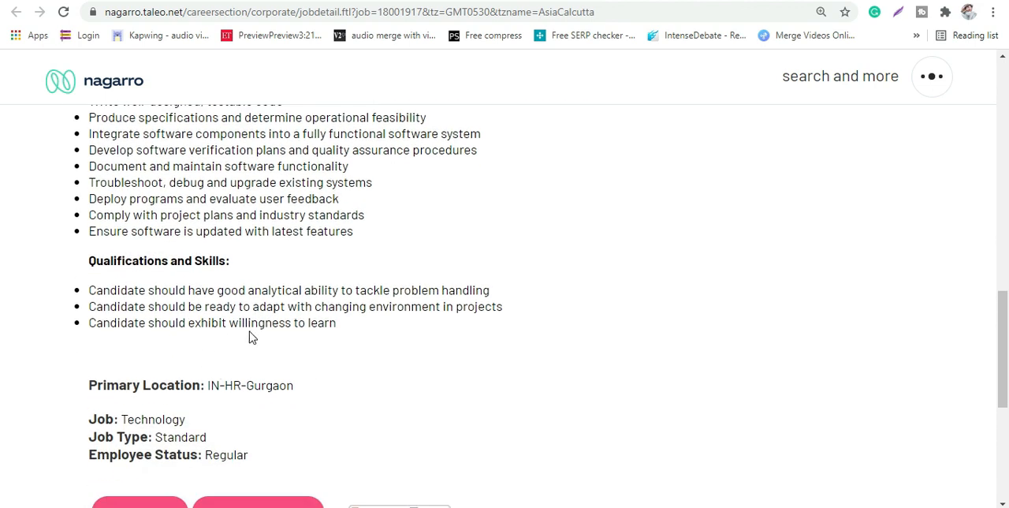
mouse_move(348, 353)
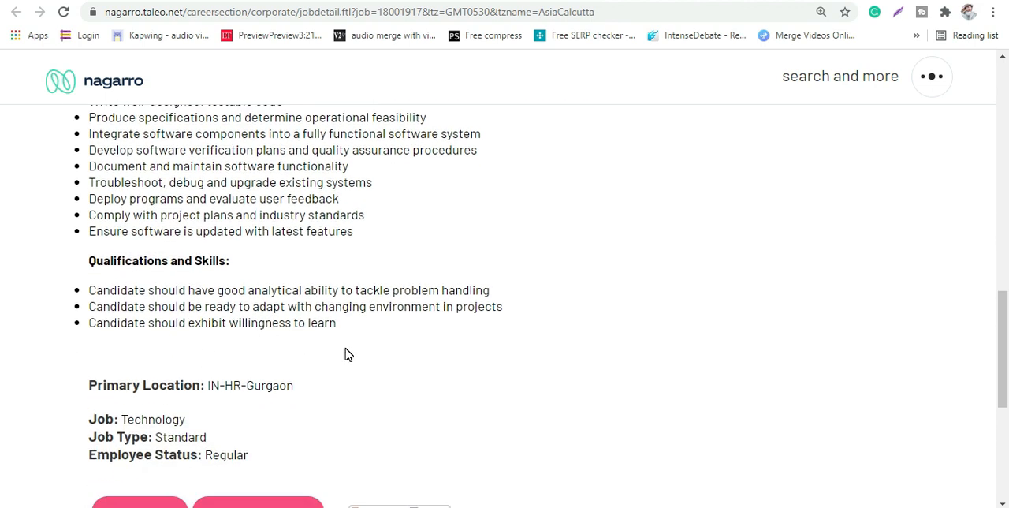
scroll(down, 3)
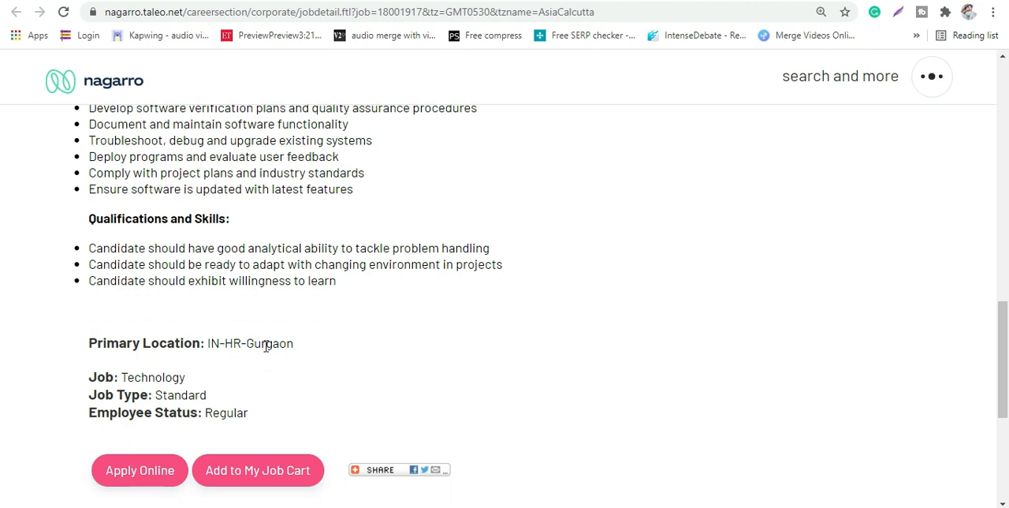
mouse_move(330, 353)
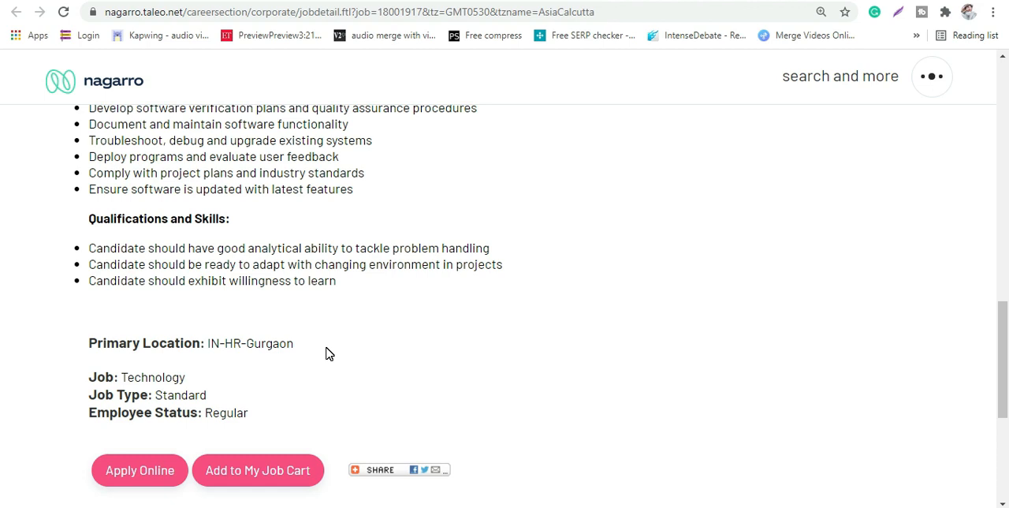
mouse_move(213, 398)
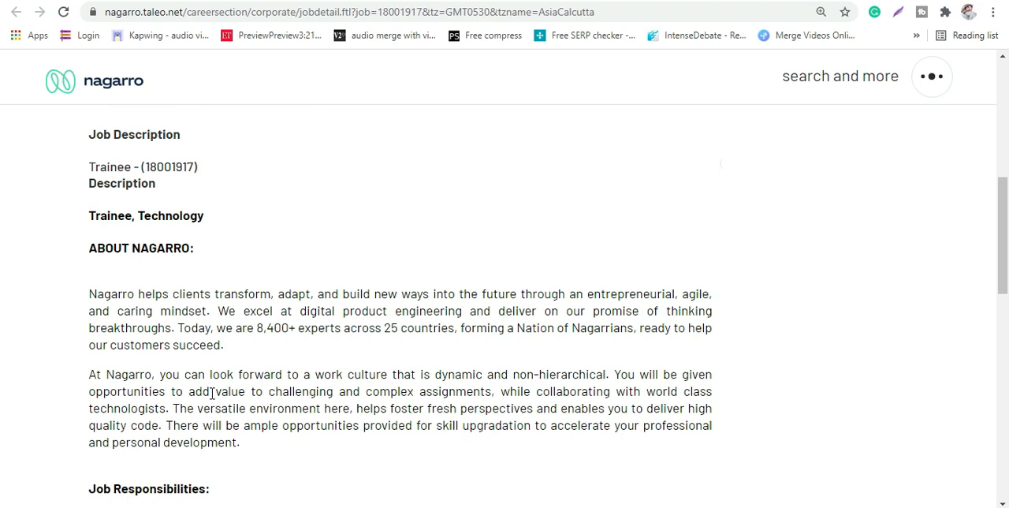
mouse_move(213, 300)
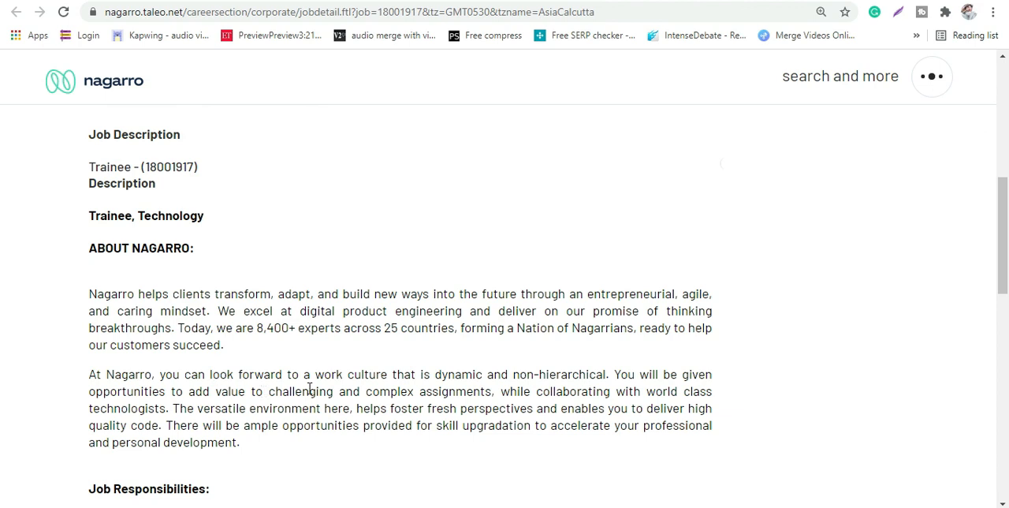
mouse_move(562, 386)
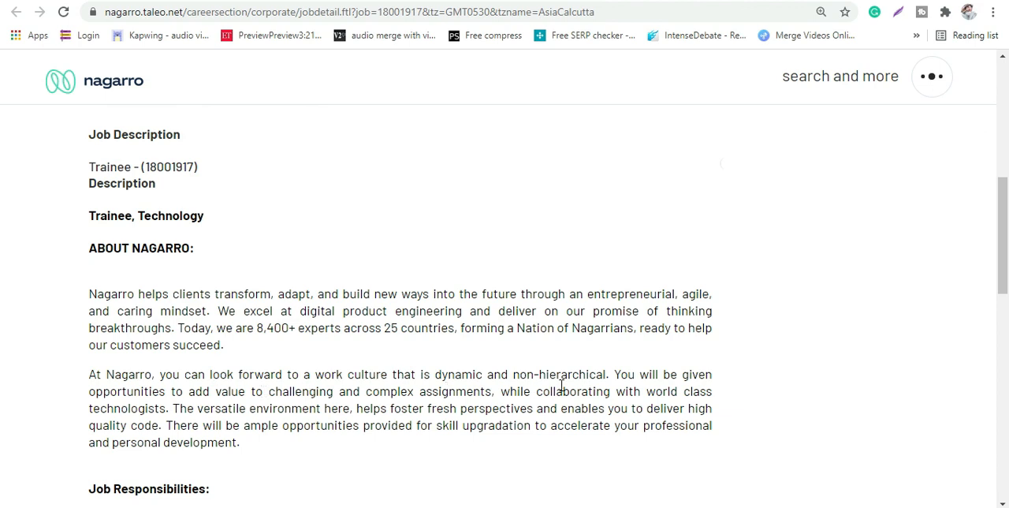
mouse_move(574, 401)
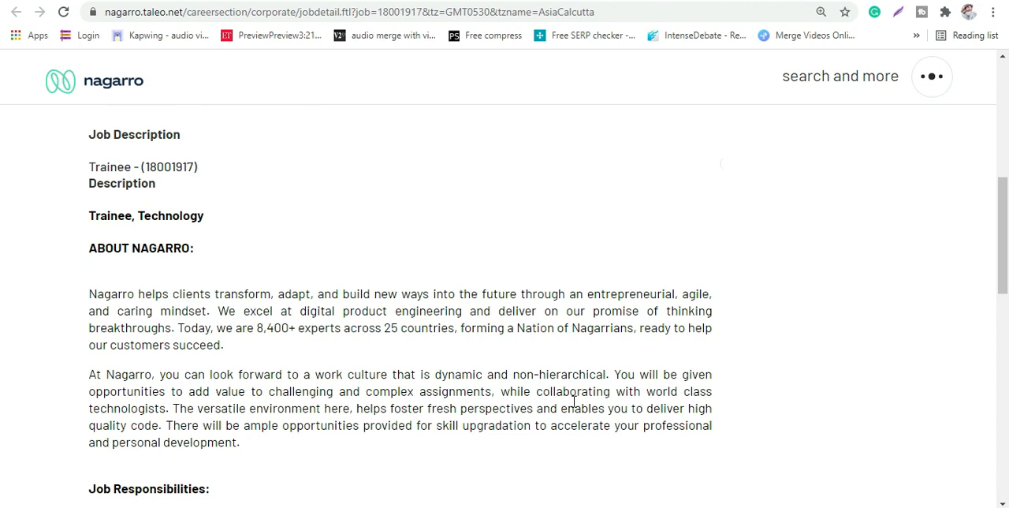
Step: Scroll the Trainee, Technology posting to reread About Nagarro and the job responsibilities
scroll(down, 3)
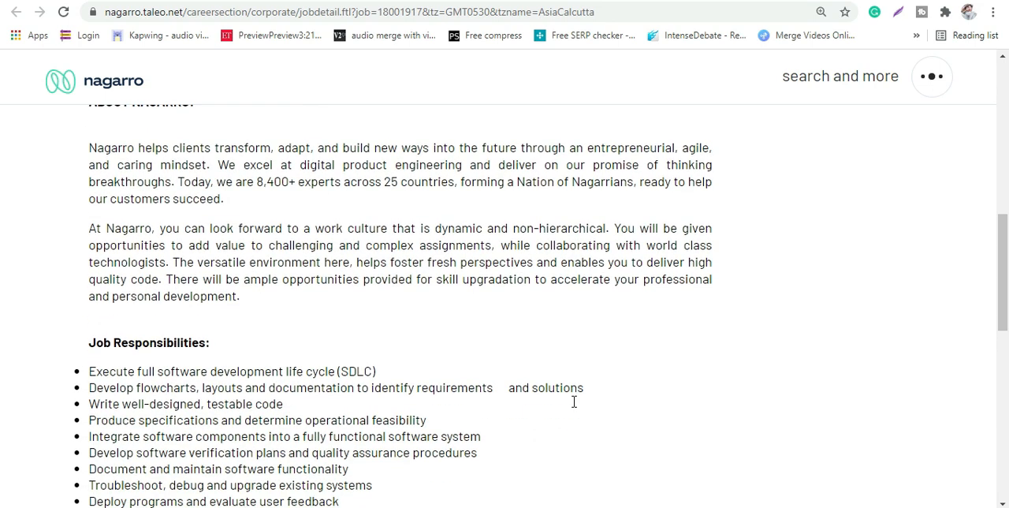
Step: Apply Online for the Trainee job and choose New User on the sign-in page
click(140, 352)
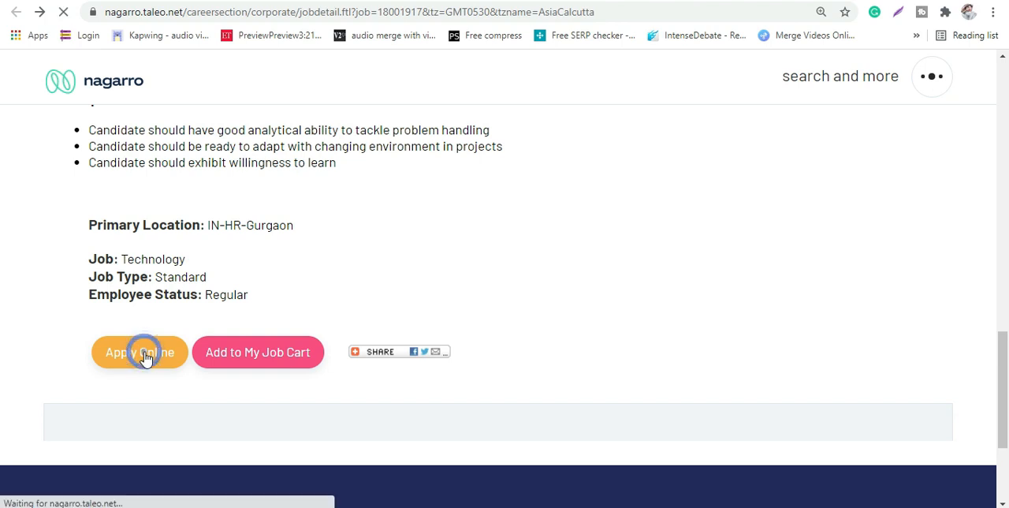
click(139, 352)
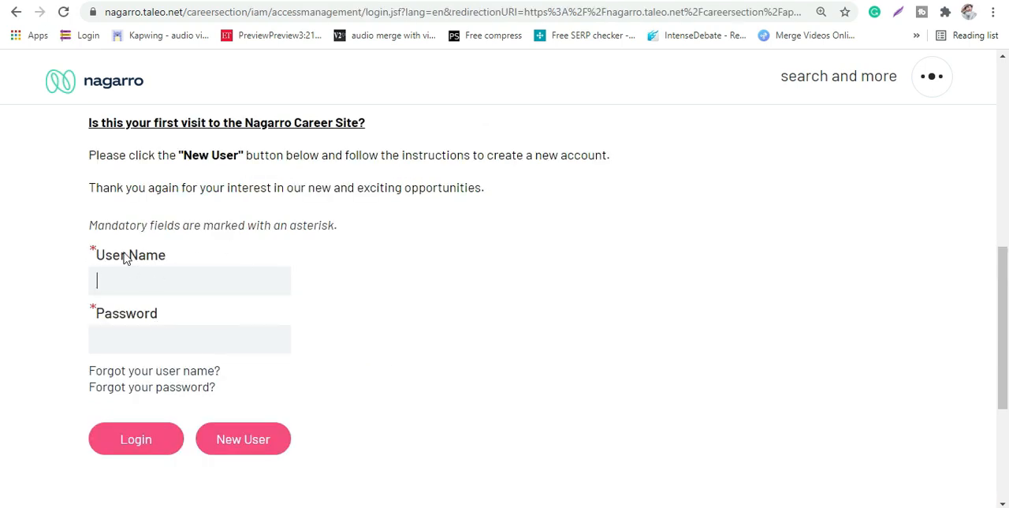
mouse_move(181, 439)
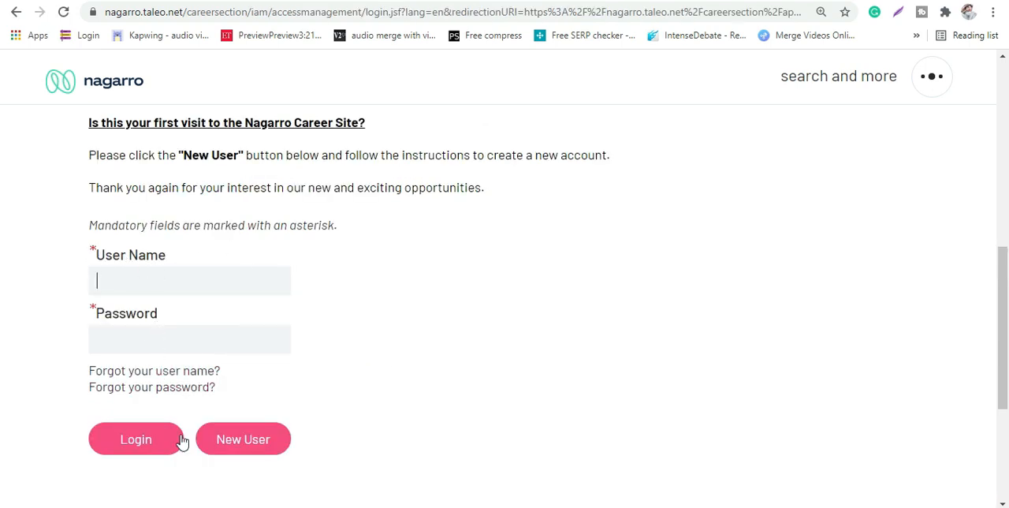
click(243, 439)
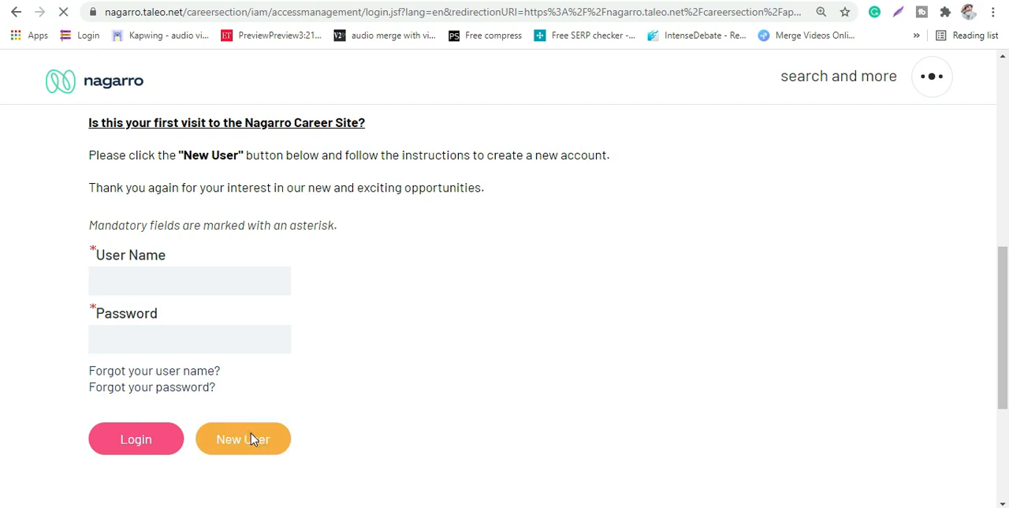
Step: Load the New User Registration form and scroll through user name, password, email and Register
click(242, 439)
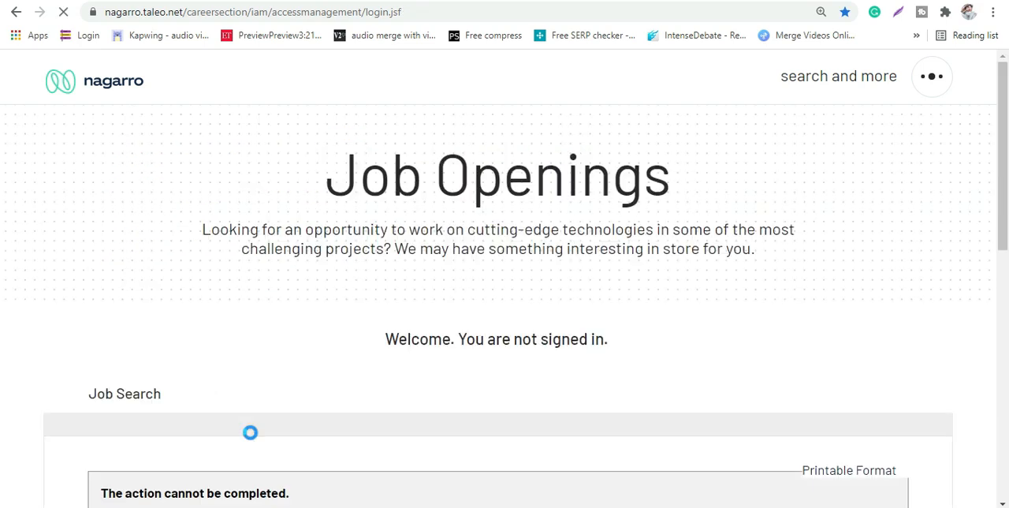
scroll(down, 3)
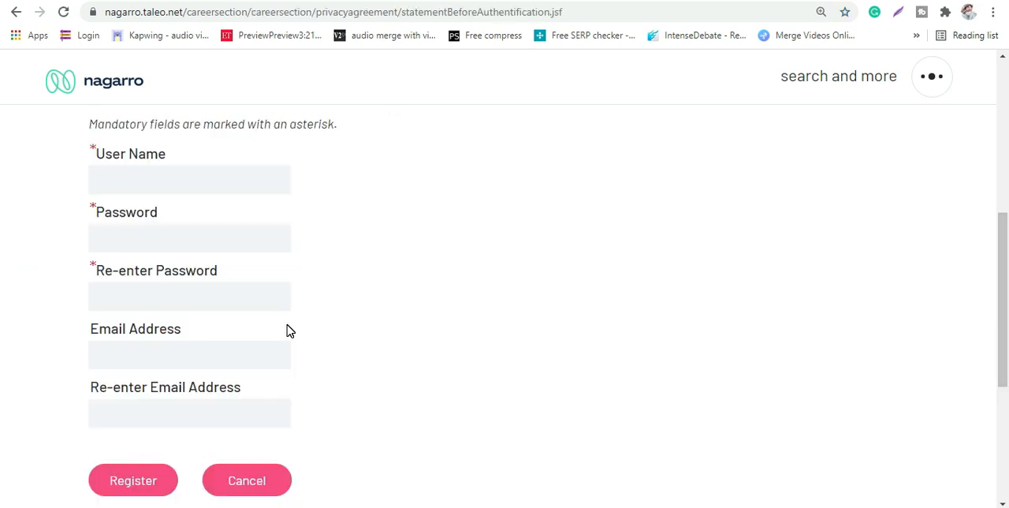
scroll(down, 3)
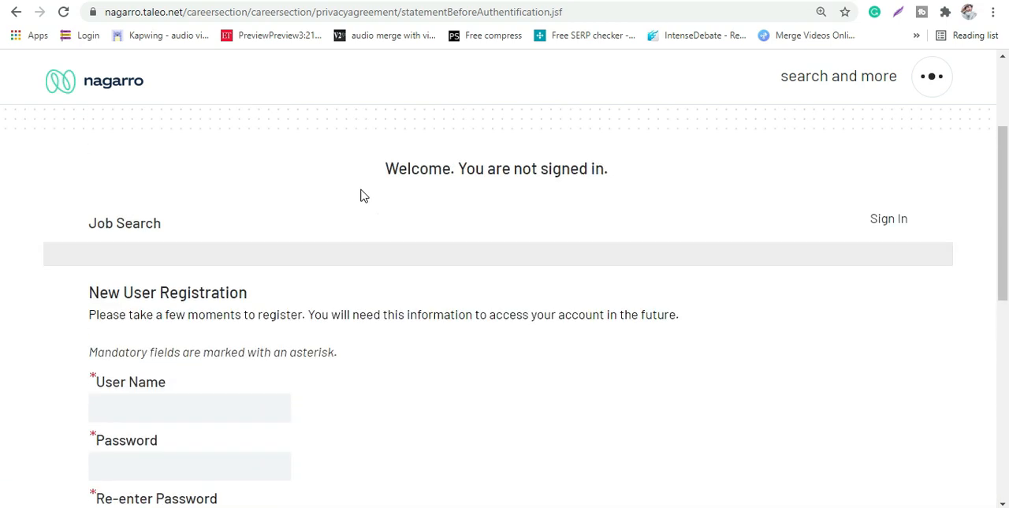
scroll(up, 3)
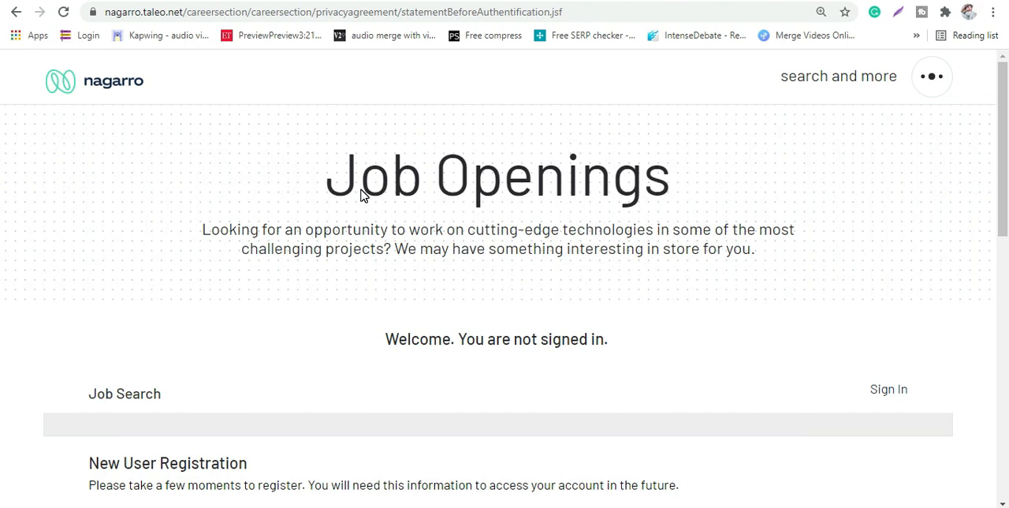
mouse_move(361, 189)
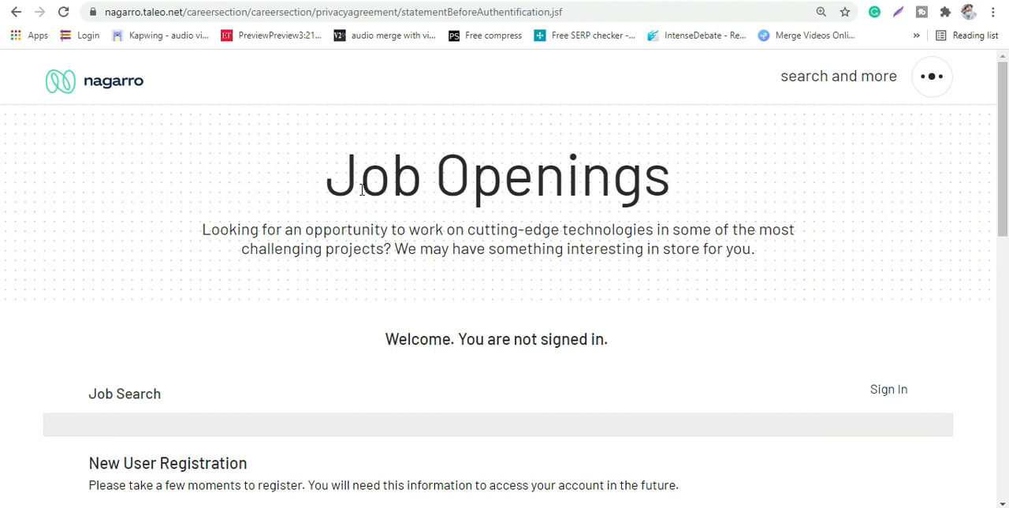
scroll(down, 3)
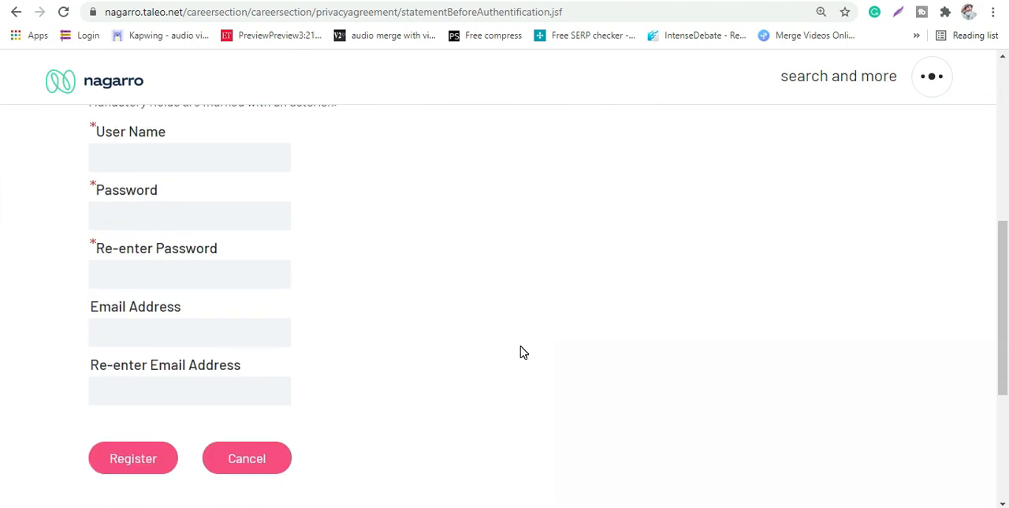